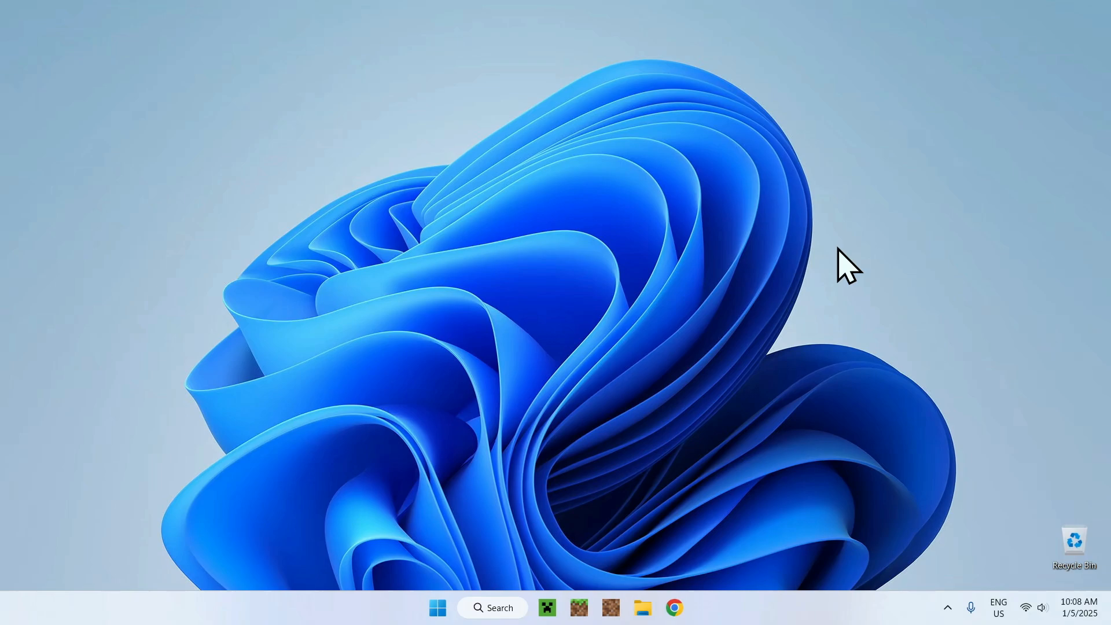
{"action": "mouse_move", "coordinate": [874, 314]}
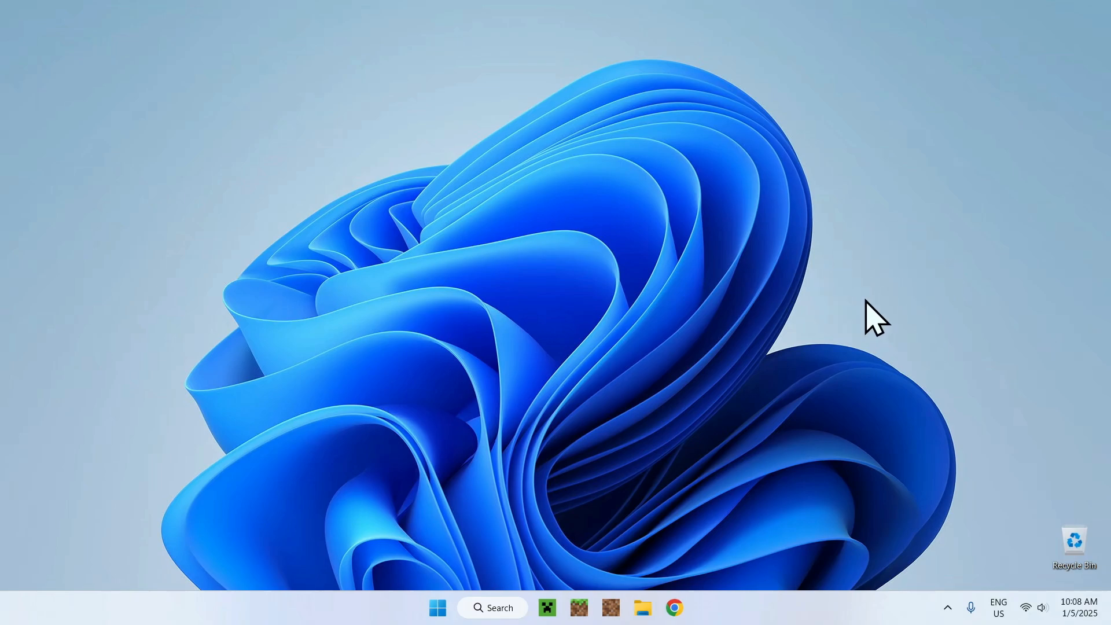
{"action": "mouse_move", "coordinate": [900, 270]}
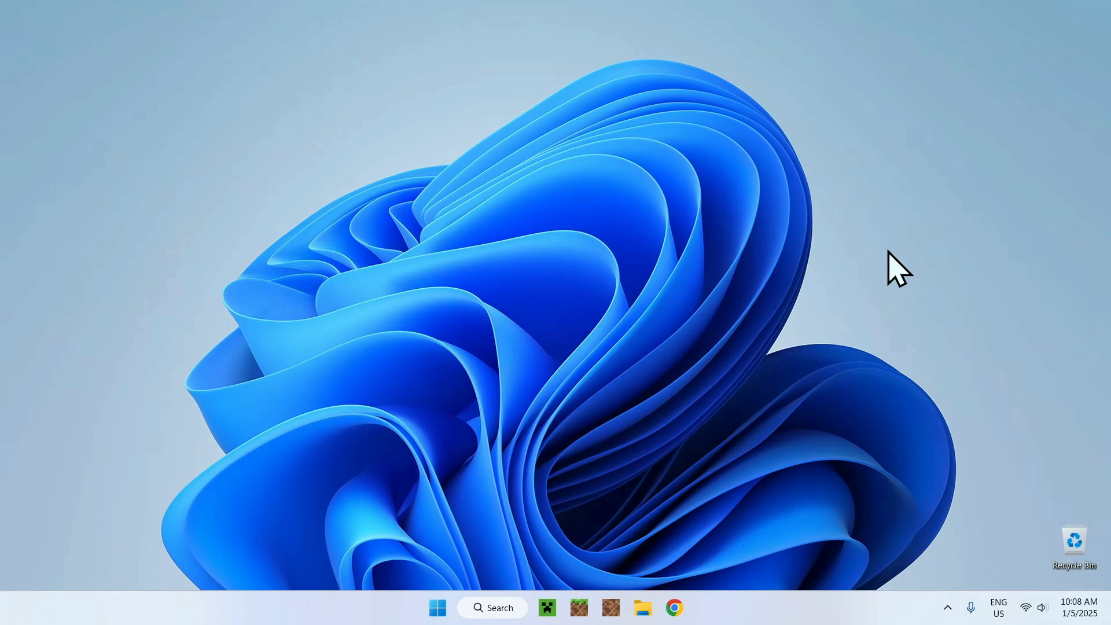
Step: Bring up the Minecraft Launcher from the taskbar showing the Java Edition 1.21.4 play page
{"action": "left_click", "coordinate": [548, 607]}
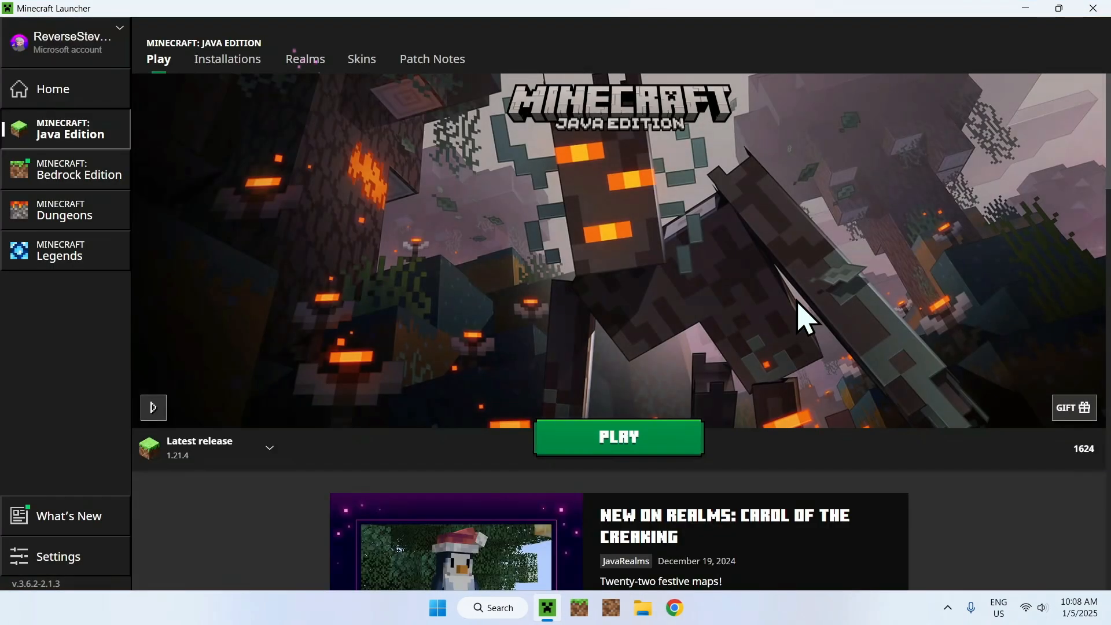
{"action": "mouse_move", "coordinate": [881, 258]}
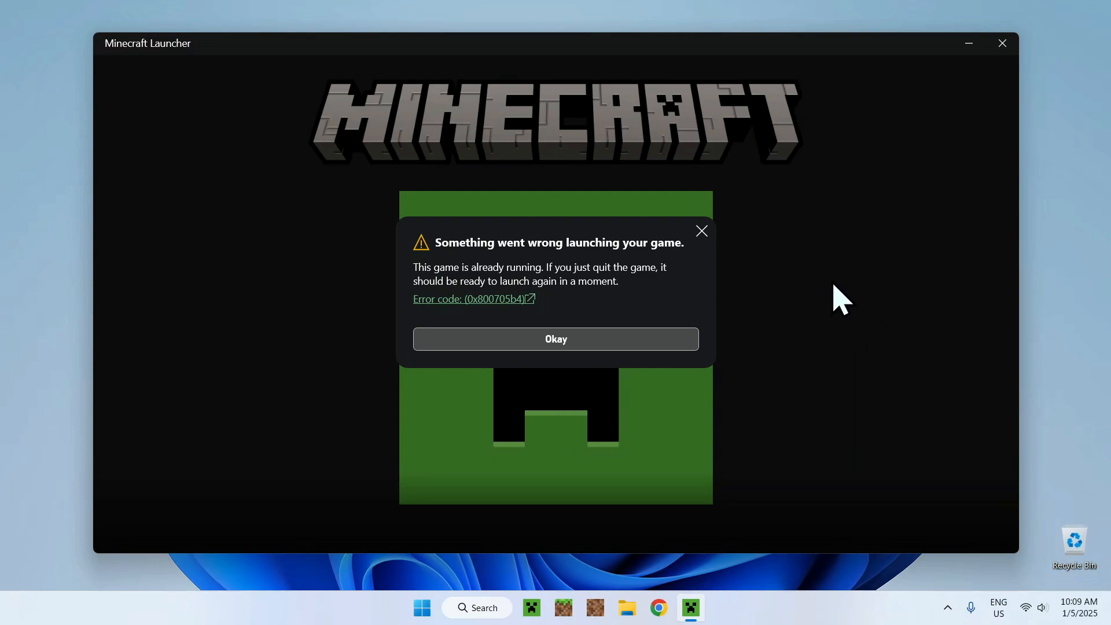
{"action": "mouse_move", "coordinate": [821, 291]}
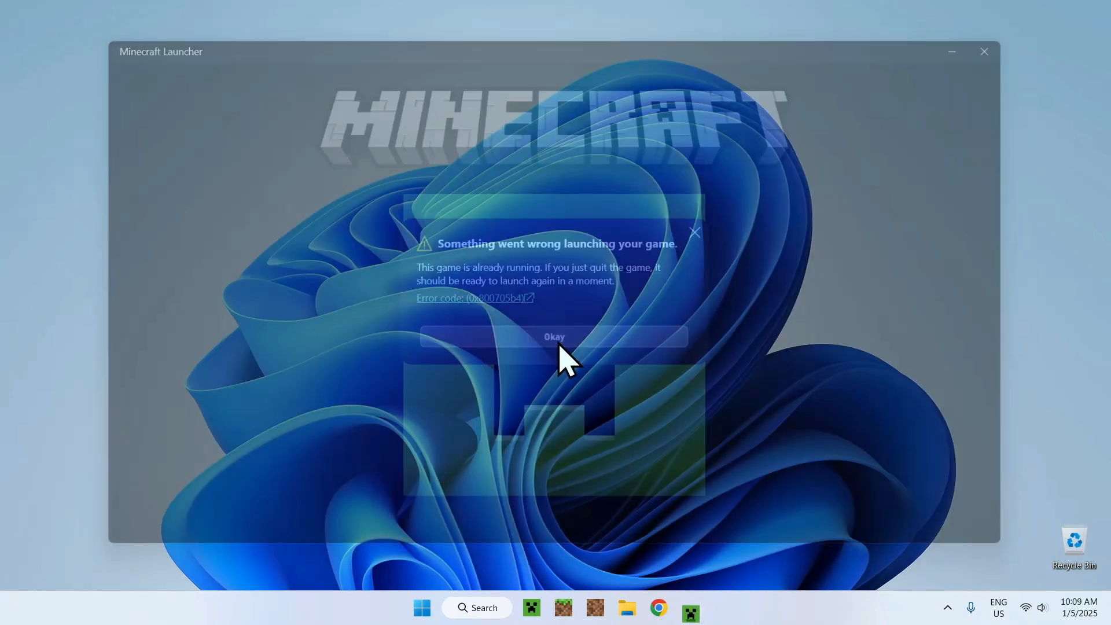
Step: Acknowledge the 'game is already running' error with Okay to reach the play page
{"action": "left_click", "coordinate": [554, 337]}
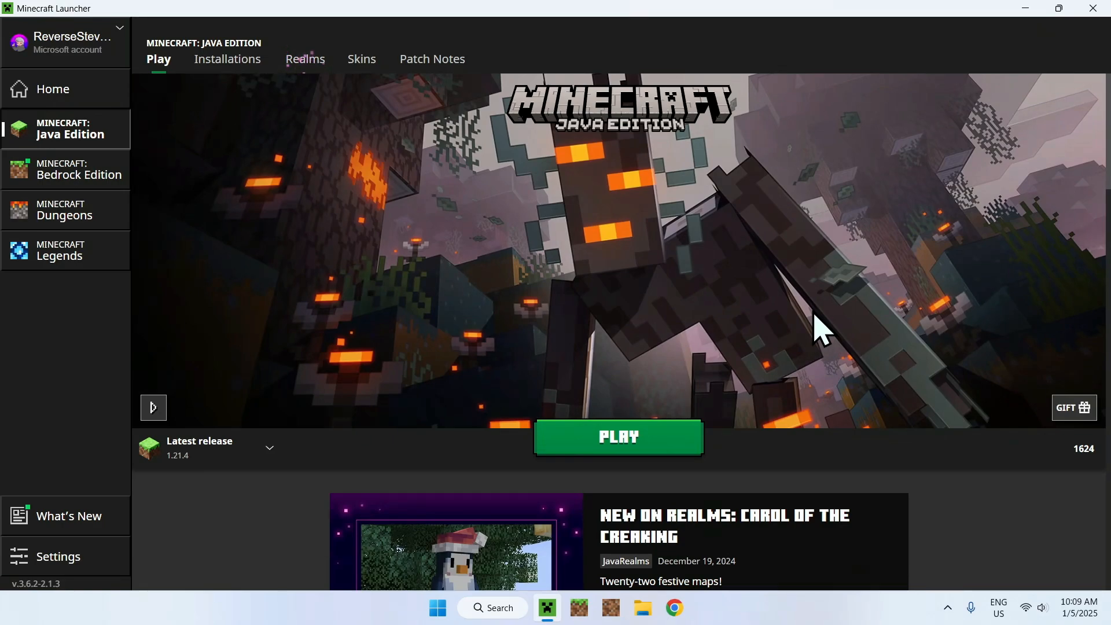
{"action": "mouse_move", "coordinate": [832, 333]}
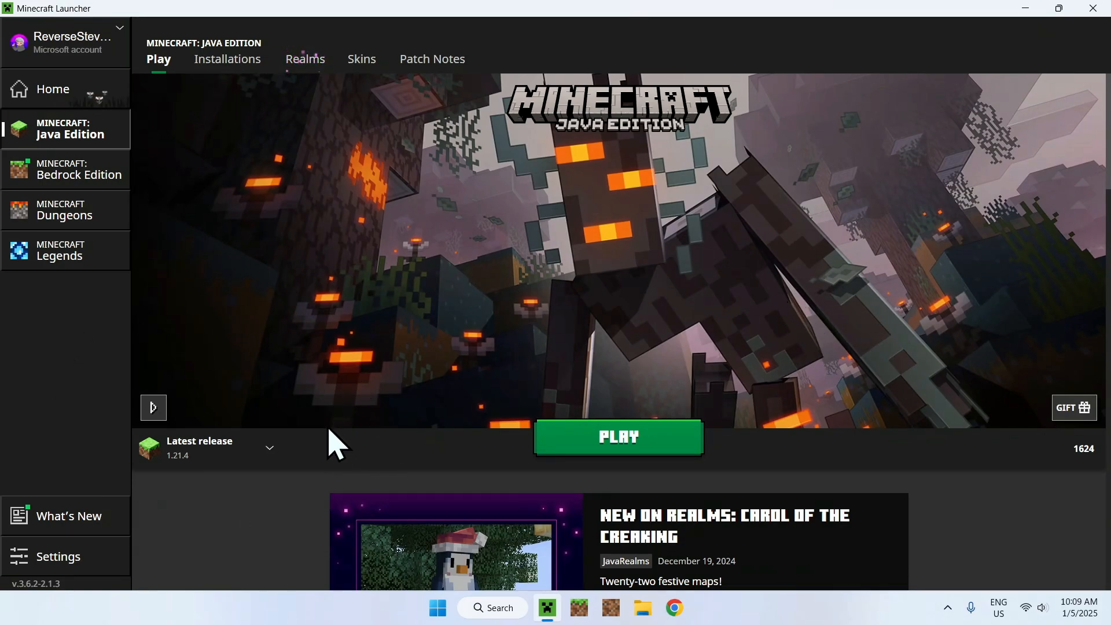
{"action": "mouse_move", "coordinate": [467, 467]}
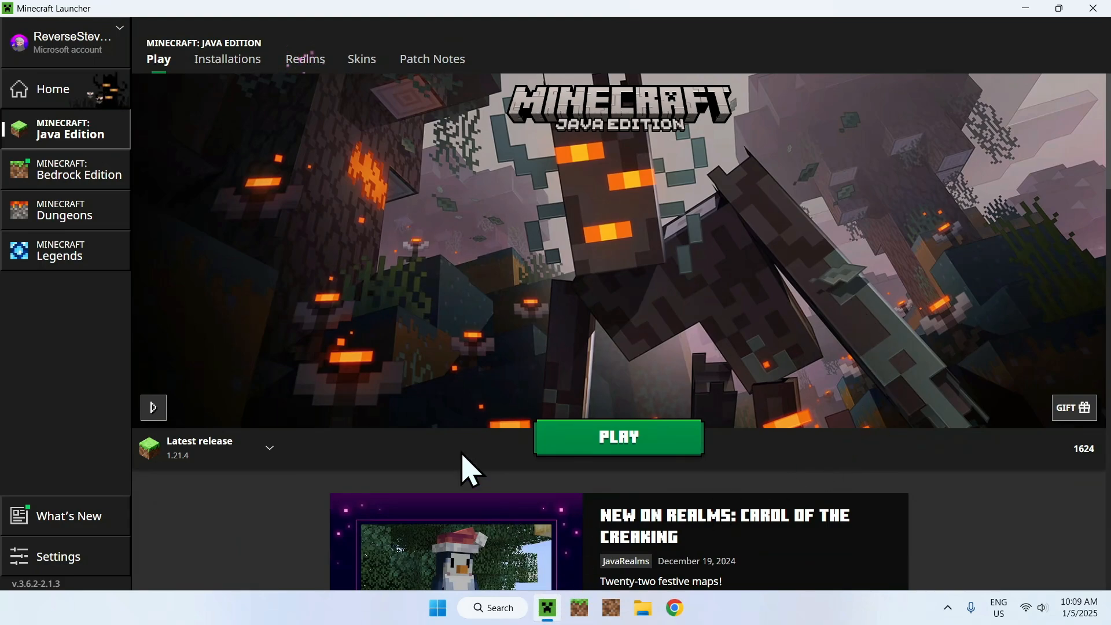
{"action": "mouse_move", "coordinate": [423, 264]}
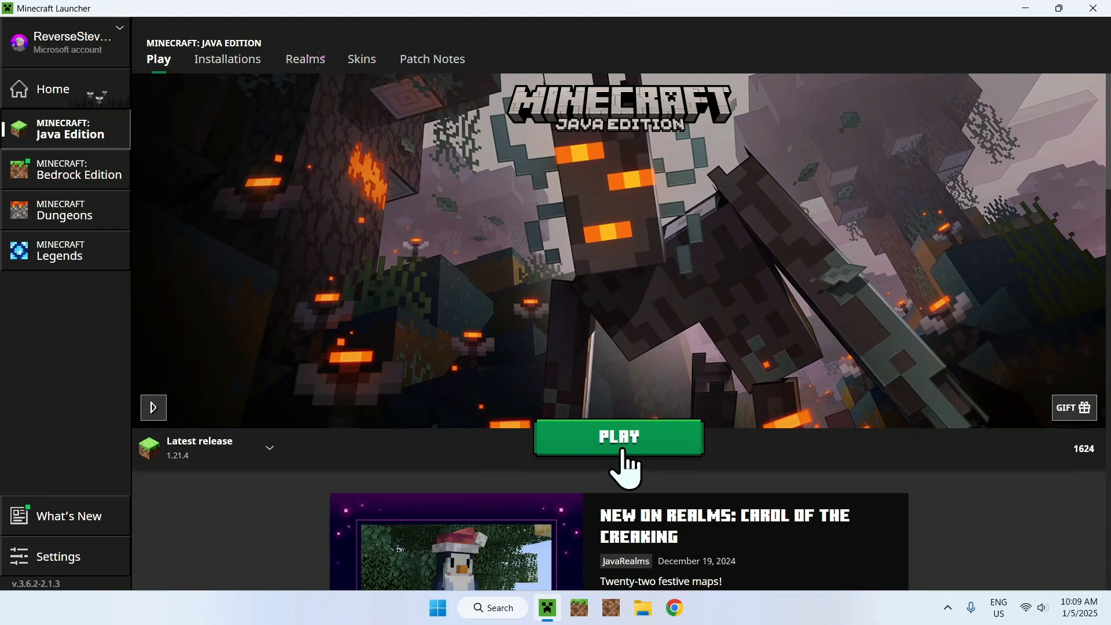
Step: Launch the latest Java Edition release 1.21.4 and reach its title screen
{"action": "left_click", "coordinate": [617, 436]}
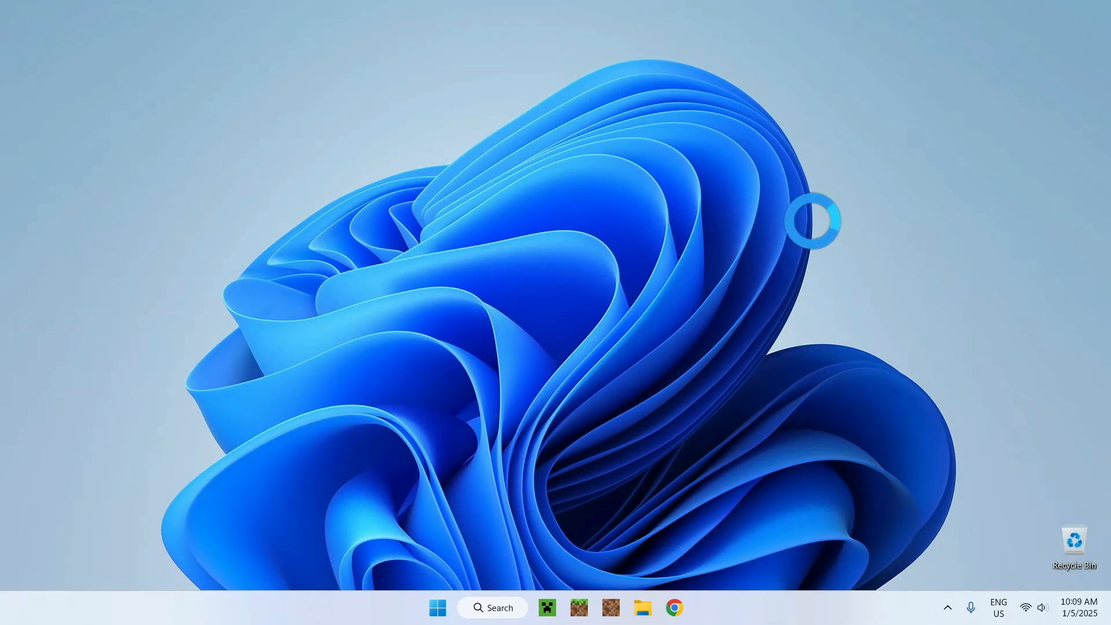
{"action": "left_click", "coordinate": [546, 607]}
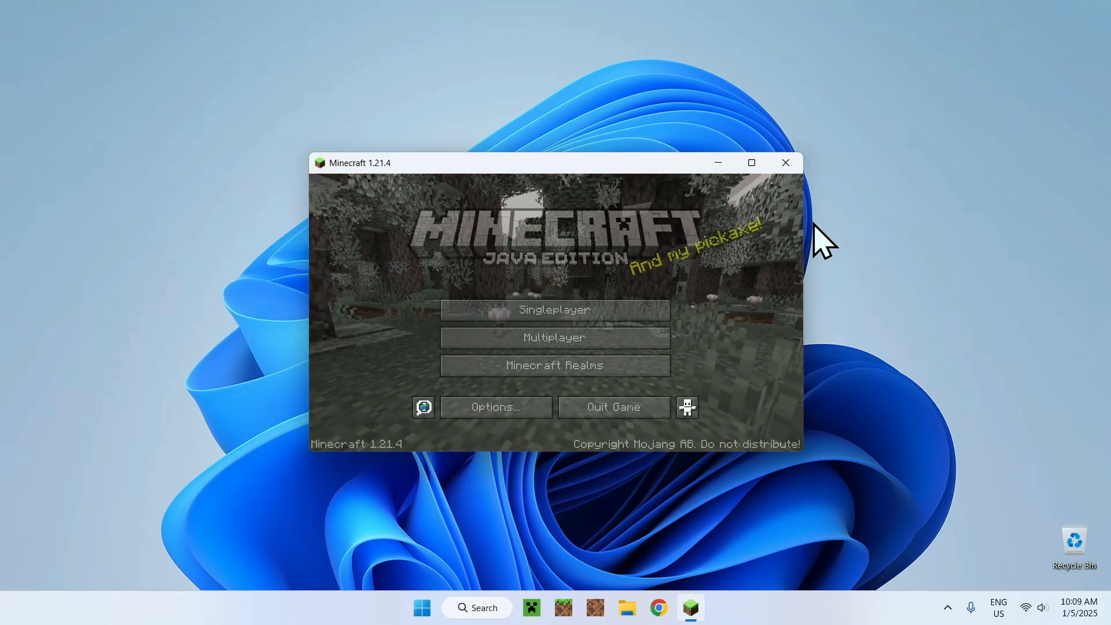
{"action": "left_click", "coordinate": [553, 309]}
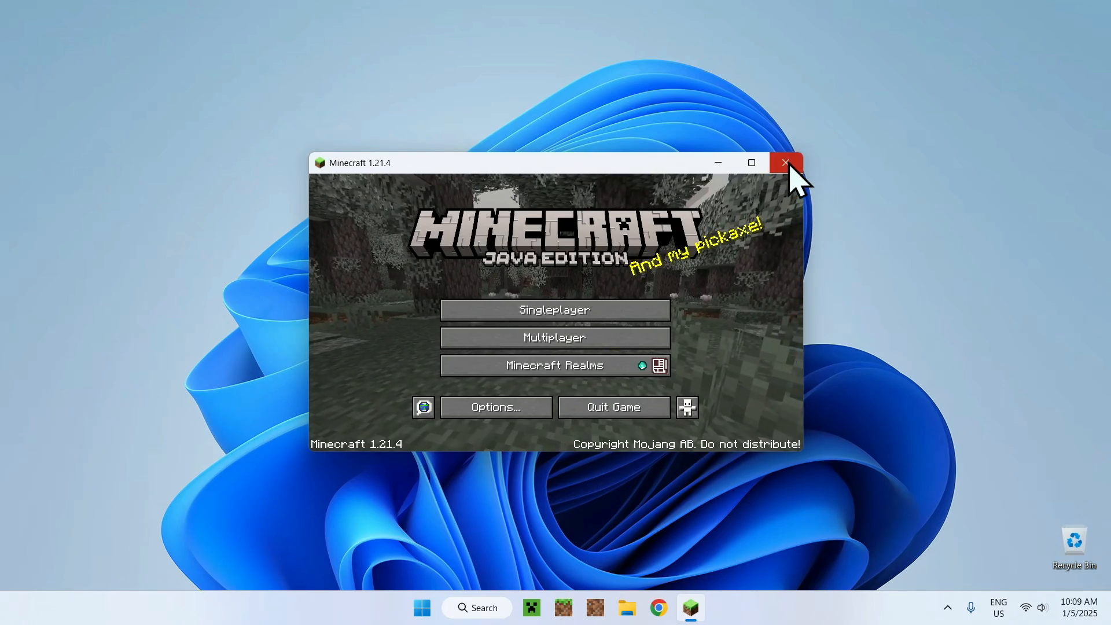
Step: Quit the game from its title screen and bring the launcher back up from the taskbar
{"action": "left_click", "coordinate": [785, 162]}
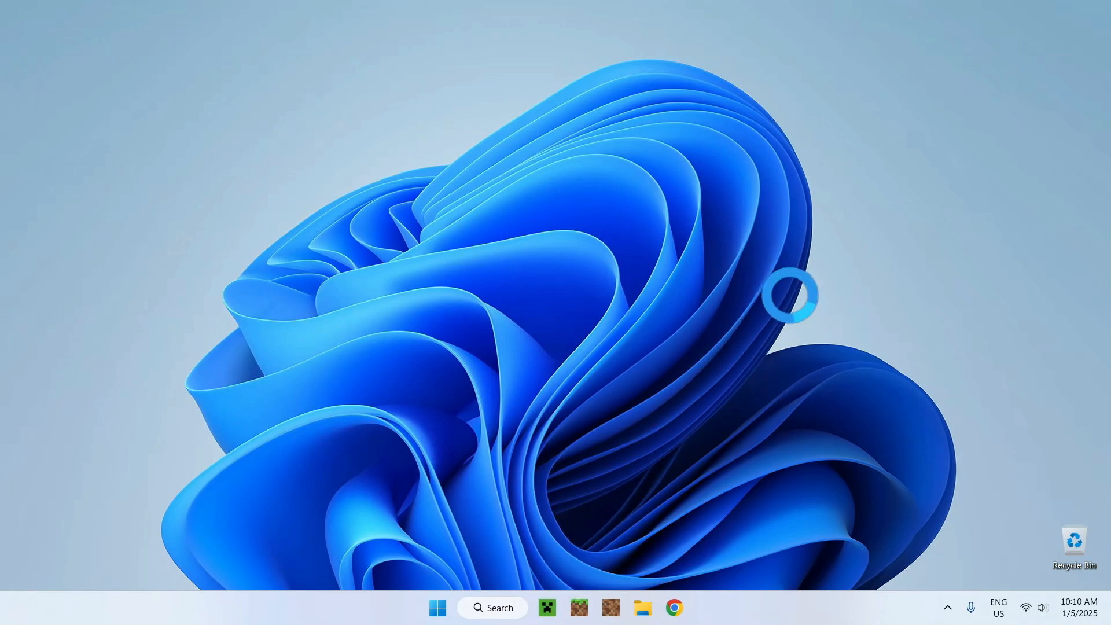
{"action": "left_click", "coordinate": [531, 607]}
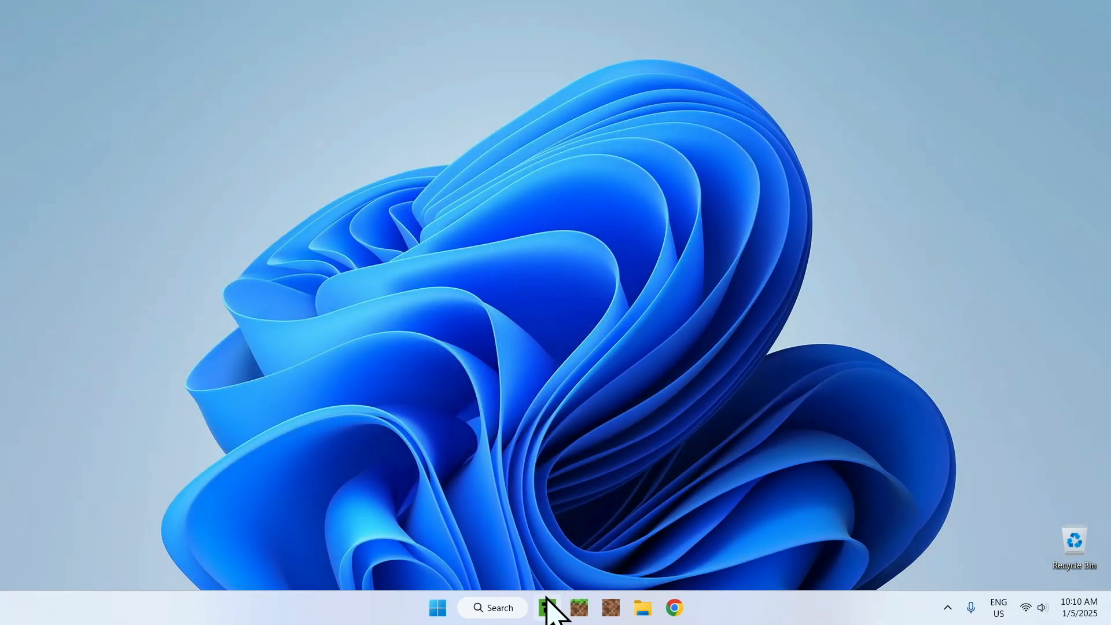
{"action": "left_click", "coordinate": [547, 607]}
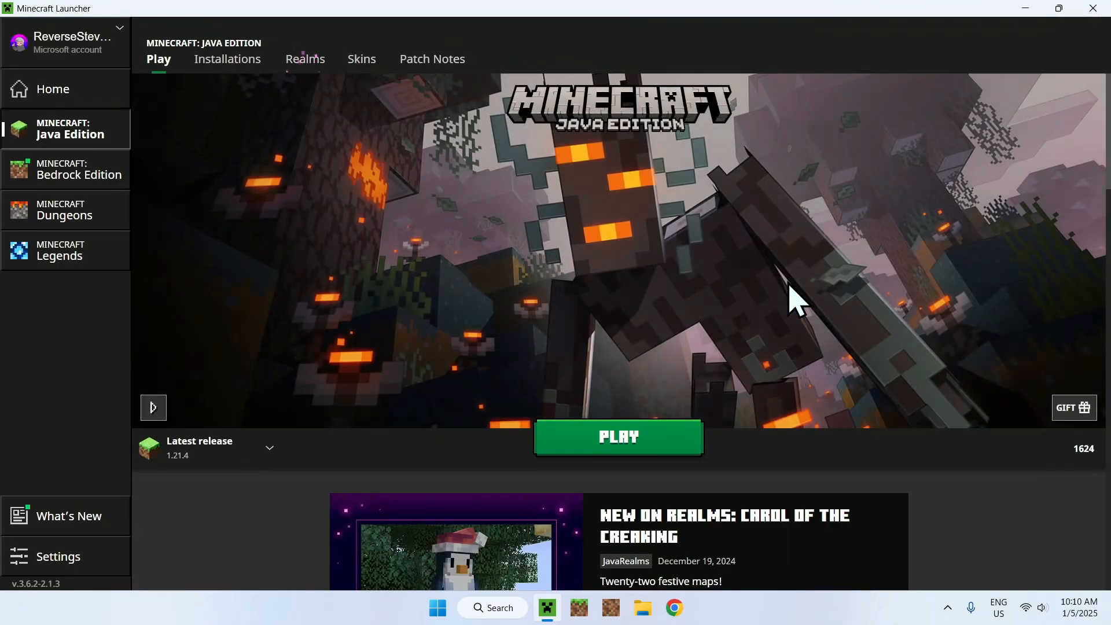
{"action": "mouse_move", "coordinate": [914, 263]}
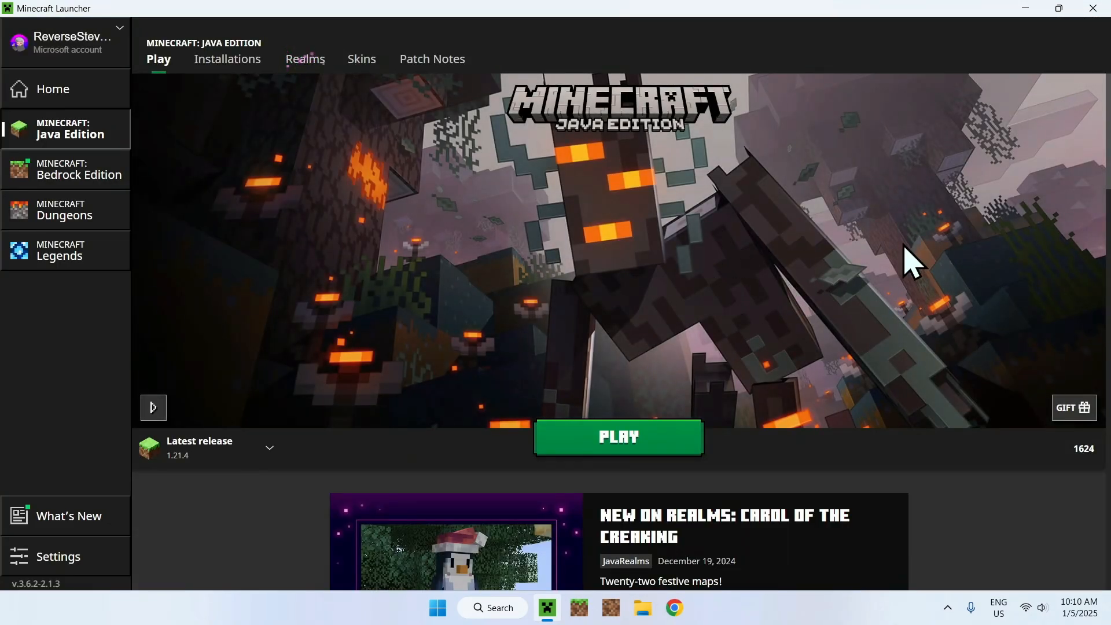
{"action": "mouse_move", "coordinate": [58, 556]}
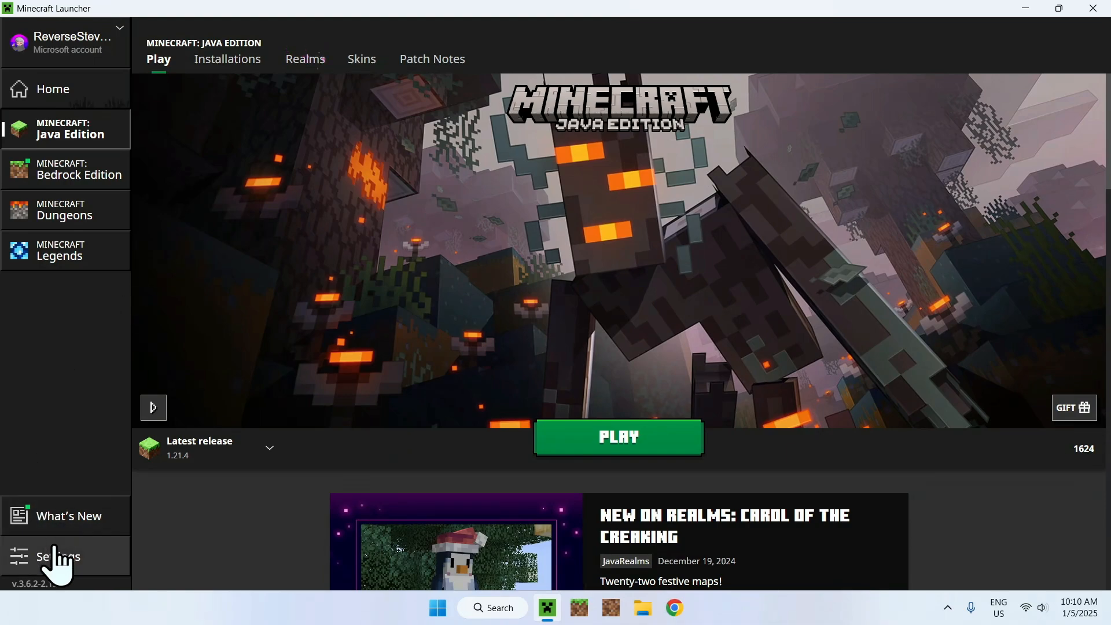
Step: Enable 'Keep the Launcher open while games are running' in General settings, then show Java Edition
{"action": "left_click", "coordinate": [58, 556]}
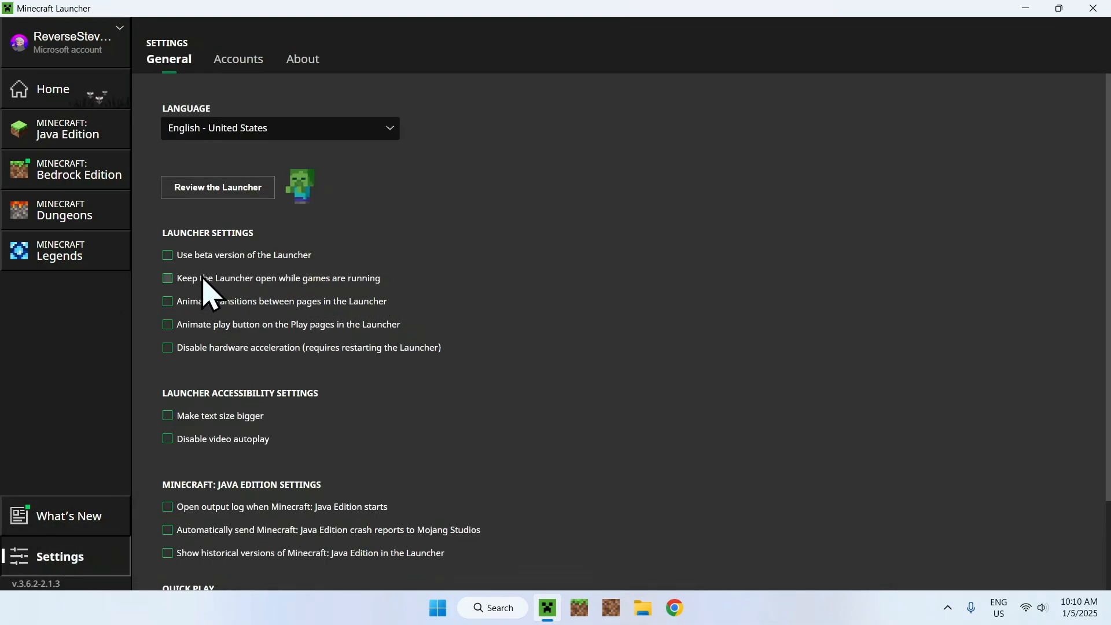
{"action": "mouse_move", "coordinate": [309, 300]}
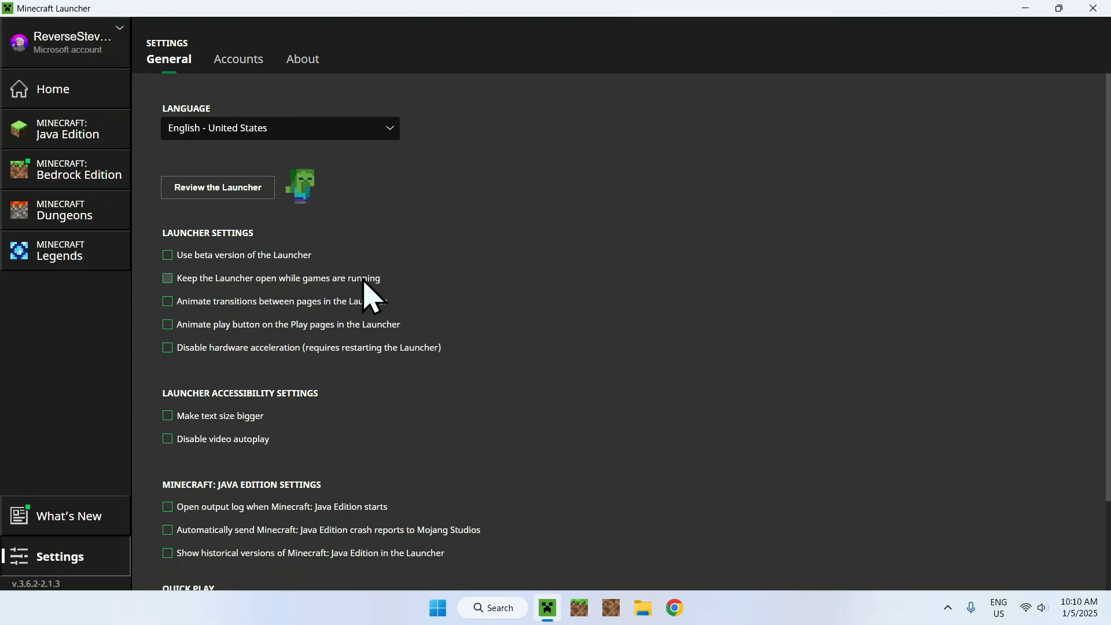
{"action": "left_click", "coordinate": [168, 277]}
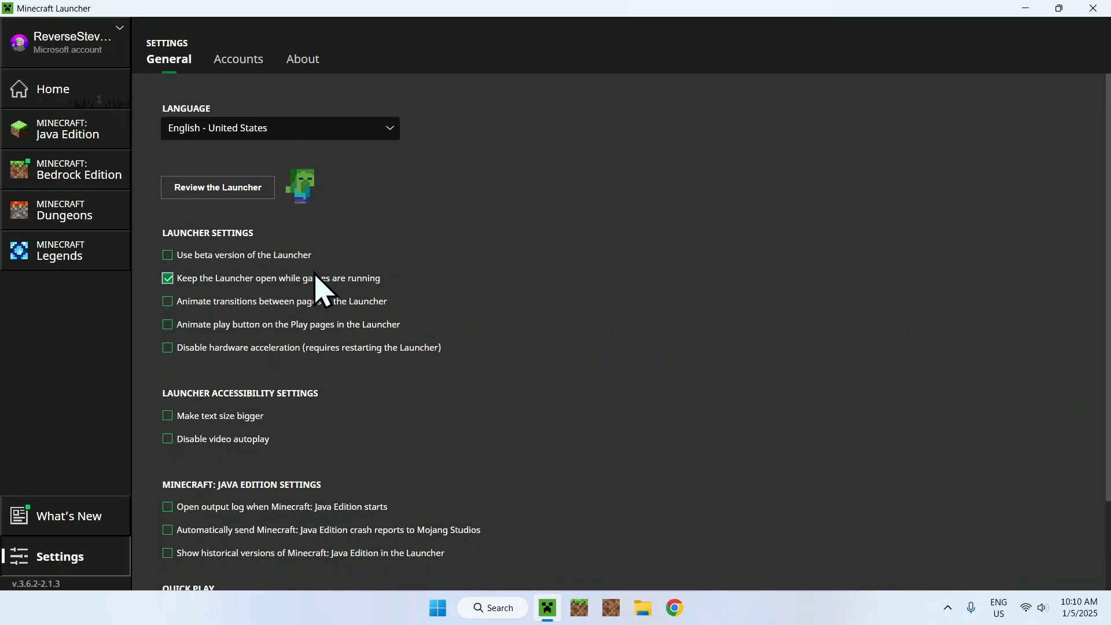
{"action": "left_click", "coordinate": [67, 129]}
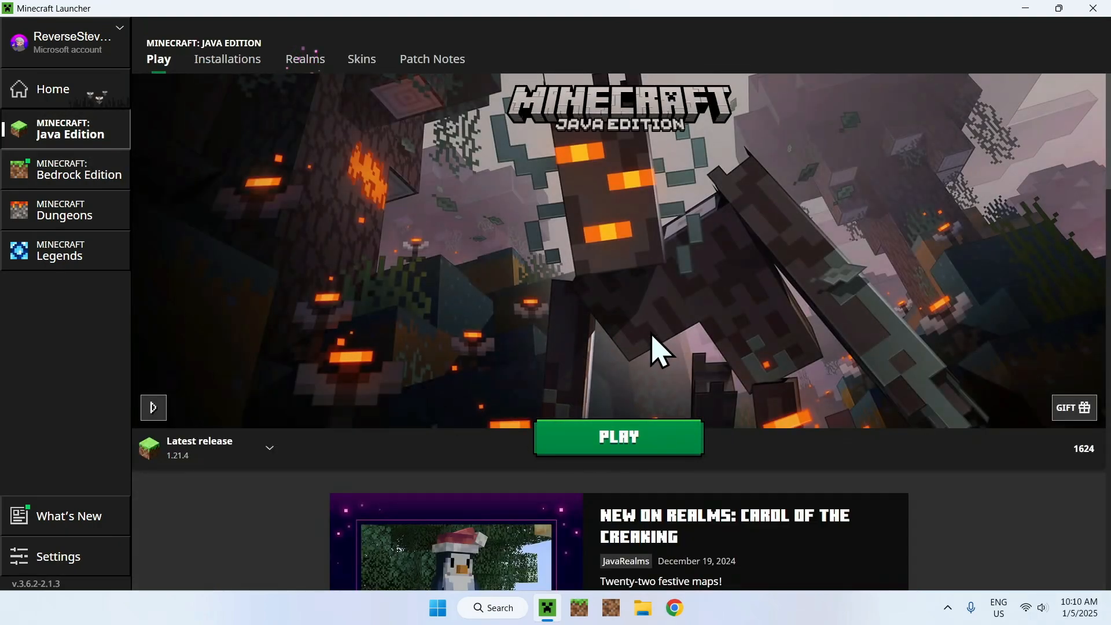
{"action": "mouse_move", "coordinate": [721, 308]}
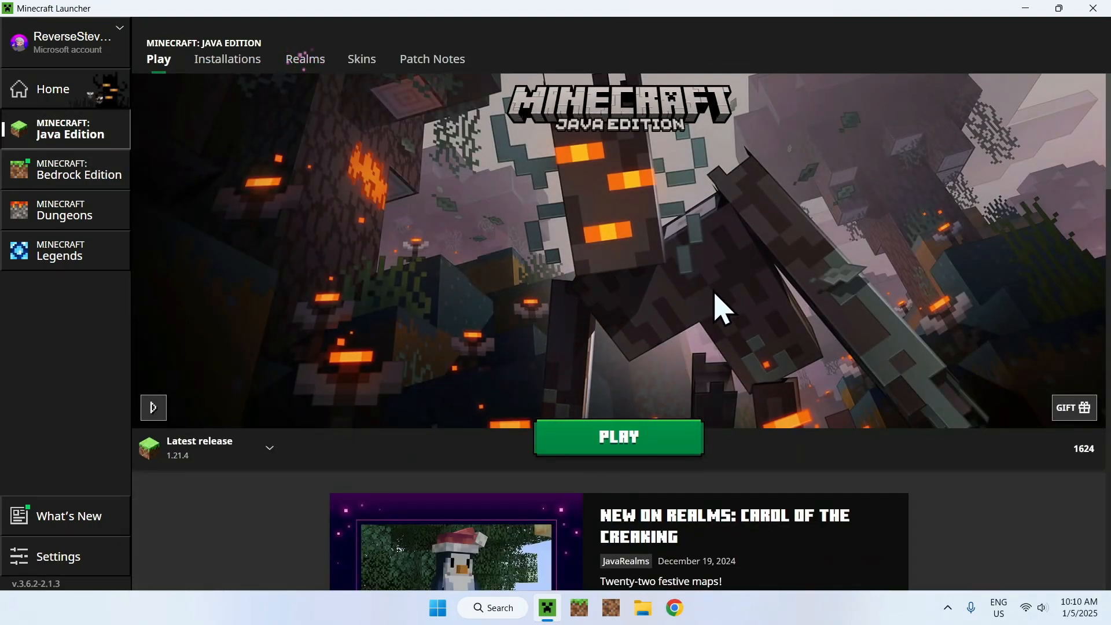
{"action": "mouse_move", "coordinate": [701, 295]}
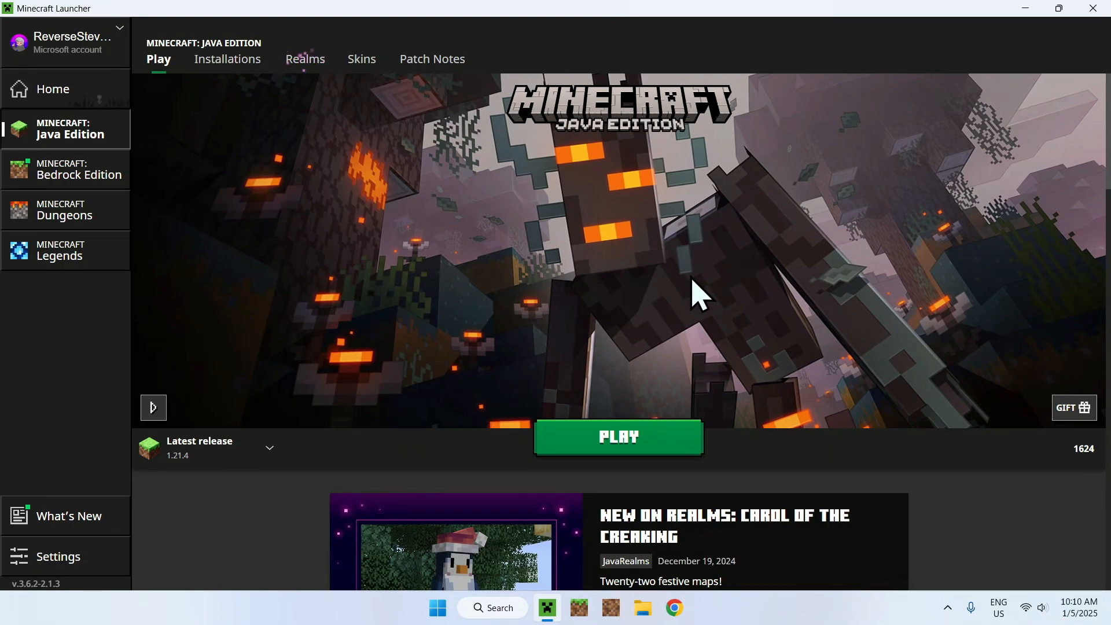
{"action": "mouse_move", "coordinate": [778, 290]}
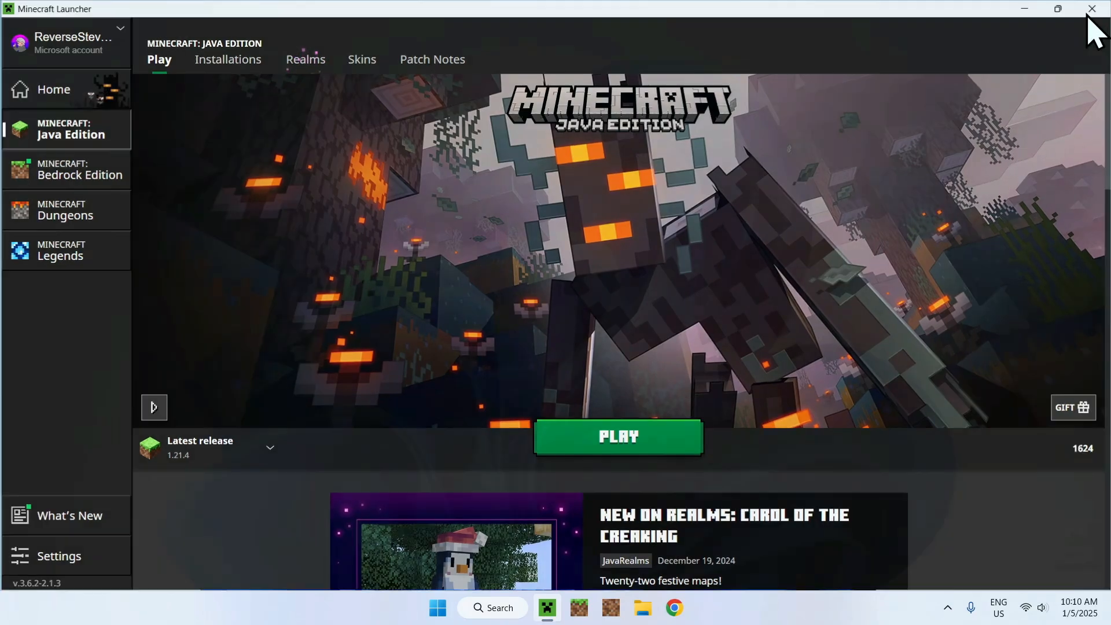
Step: Close and reopen the launcher, acknowledging the 'already running' error with Okay
{"action": "left_click", "coordinate": [1090, 8]}
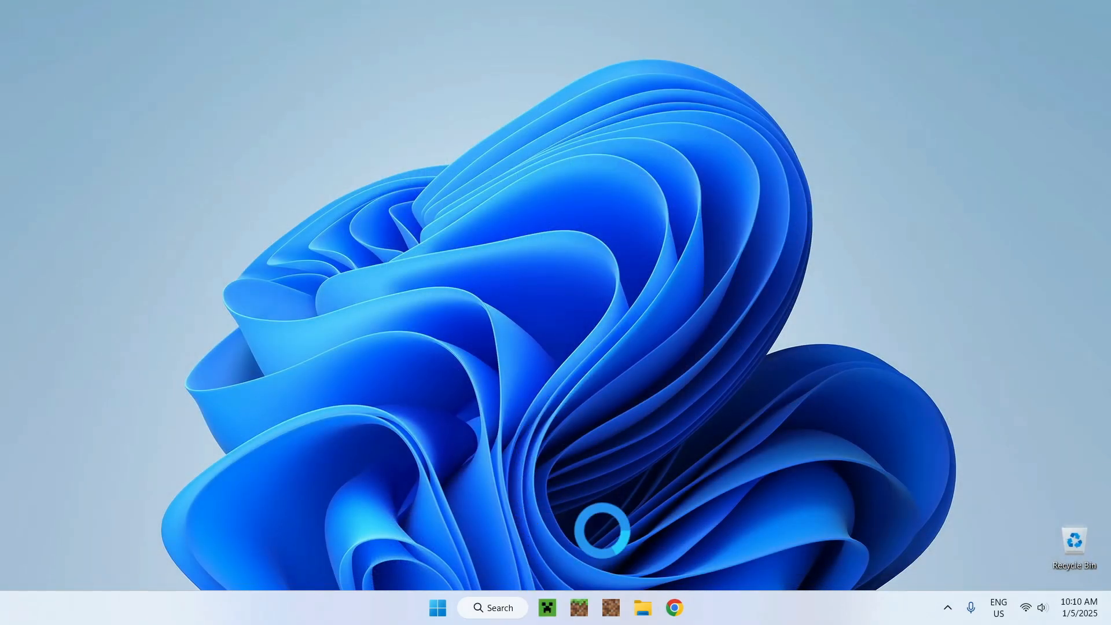
{"action": "left_click", "coordinate": [546, 607]}
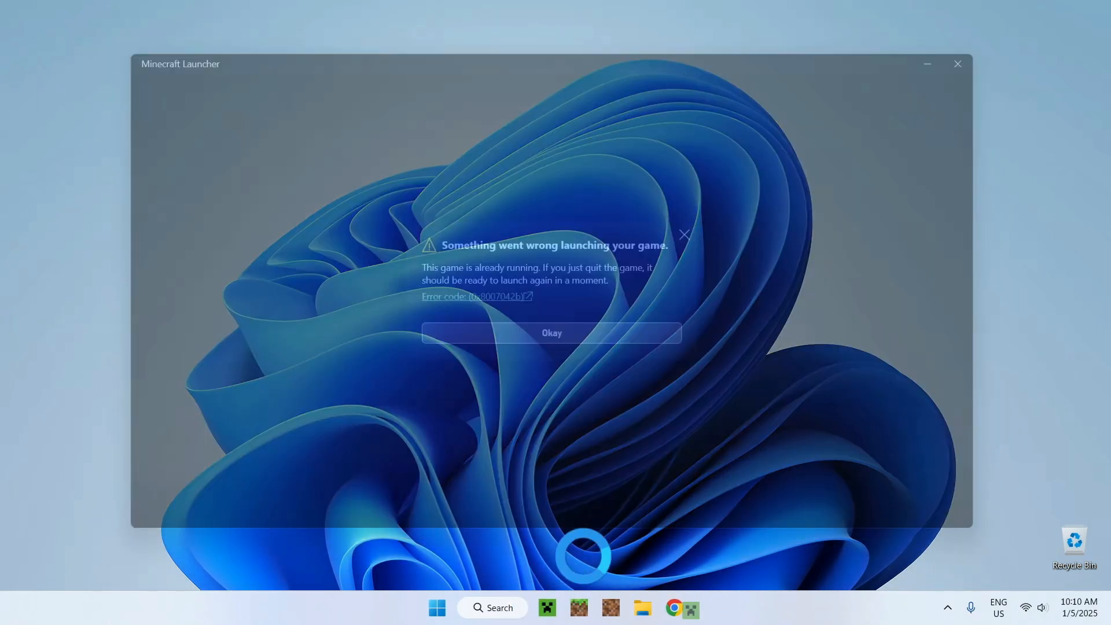
{"action": "left_click", "coordinate": [550, 333]}
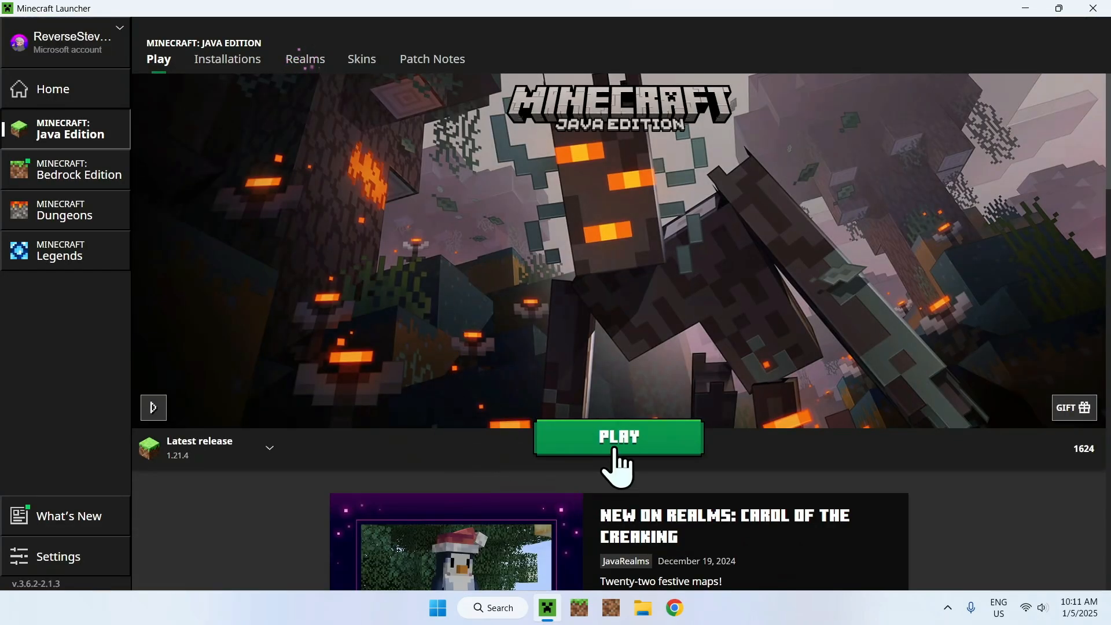
Step: Launch Minecraft 1.21.4 with the launcher still open and show the Singleplayer world list
{"action": "left_click", "coordinate": [617, 437]}
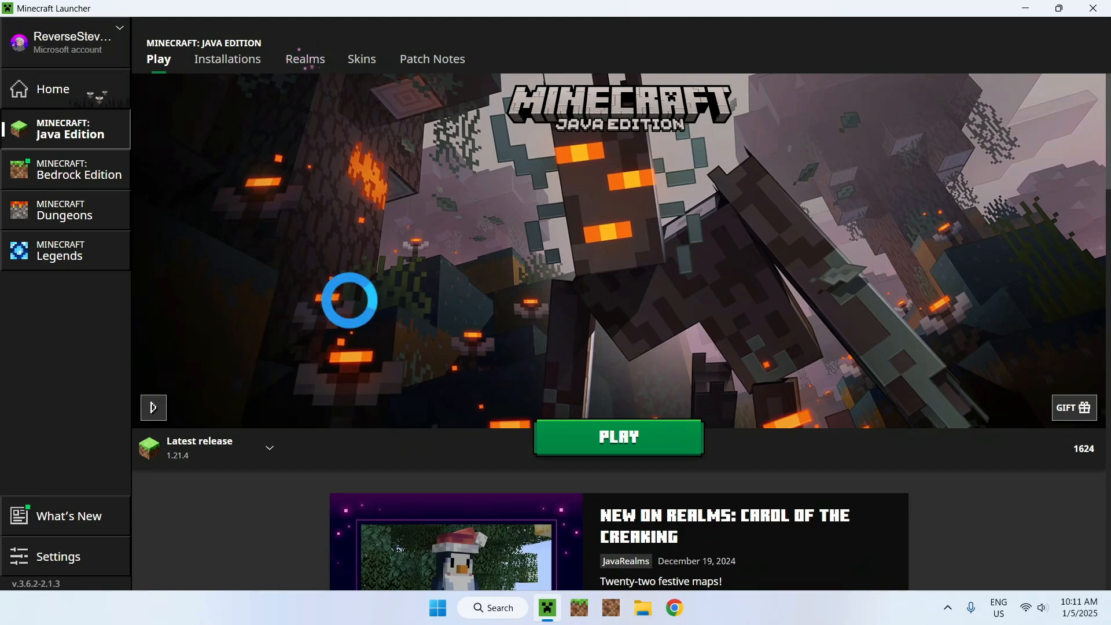
{"action": "left_click", "coordinate": [616, 436]}
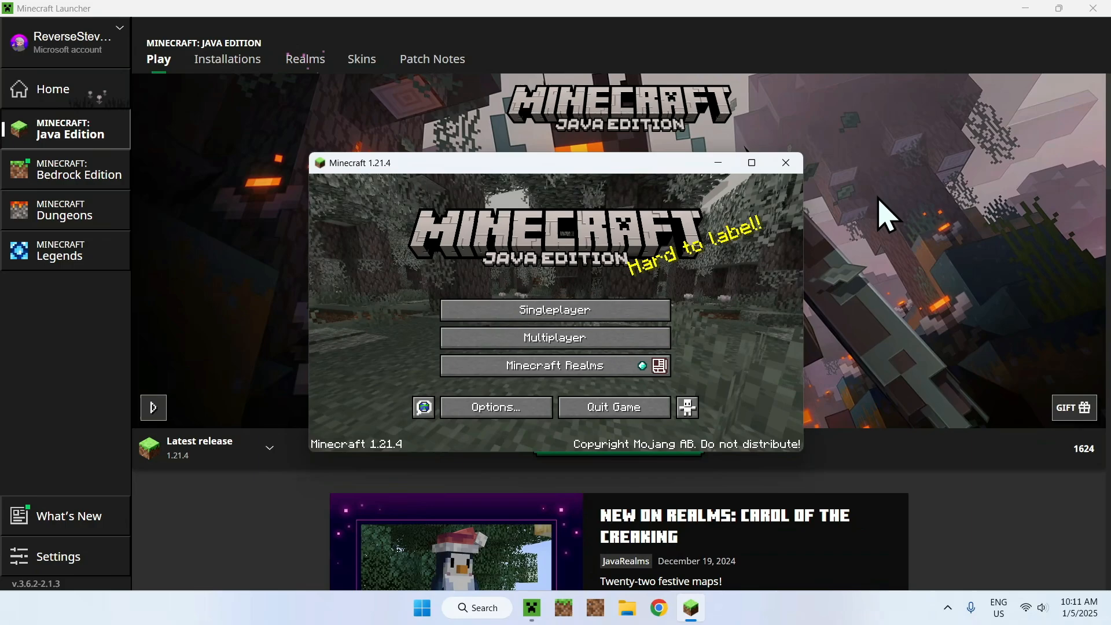
{"action": "mouse_move", "coordinate": [554, 310]}
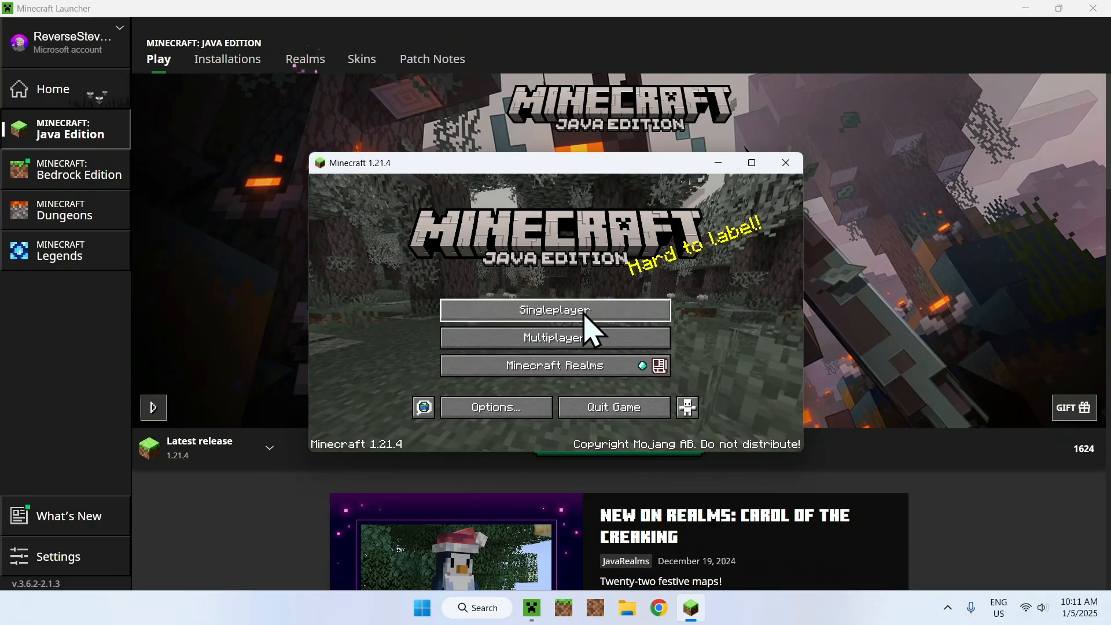
{"action": "left_click", "coordinate": [555, 310]}
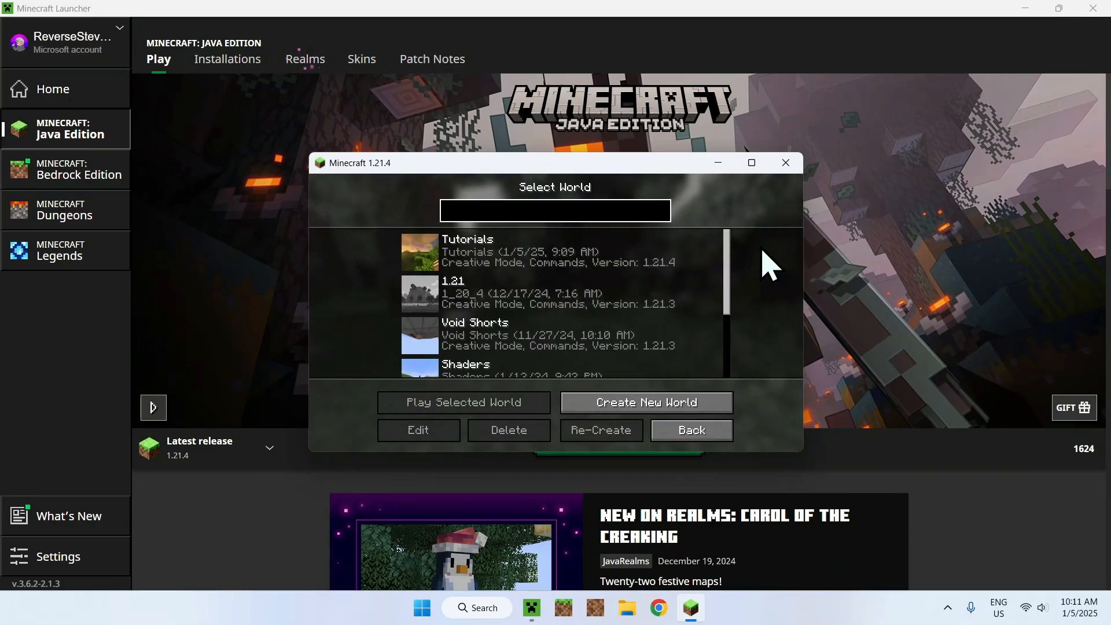
Step: Quit the game and start launching it again from the play page
{"action": "left_click", "coordinate": [689, 431]}
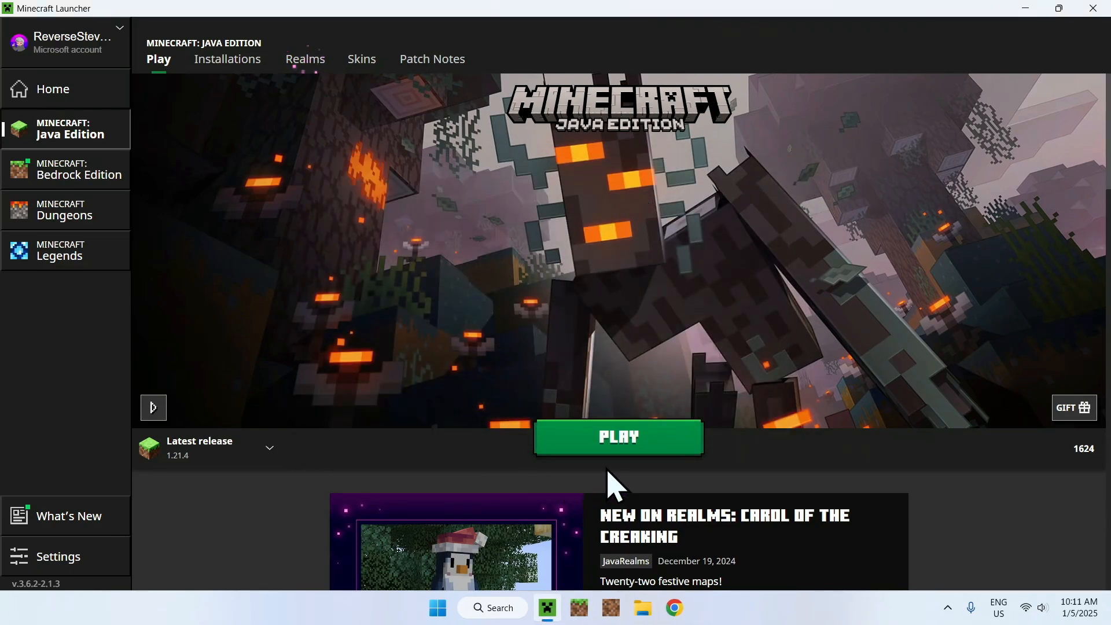
{"action": "left_click", "coordinate": [617, 436]}
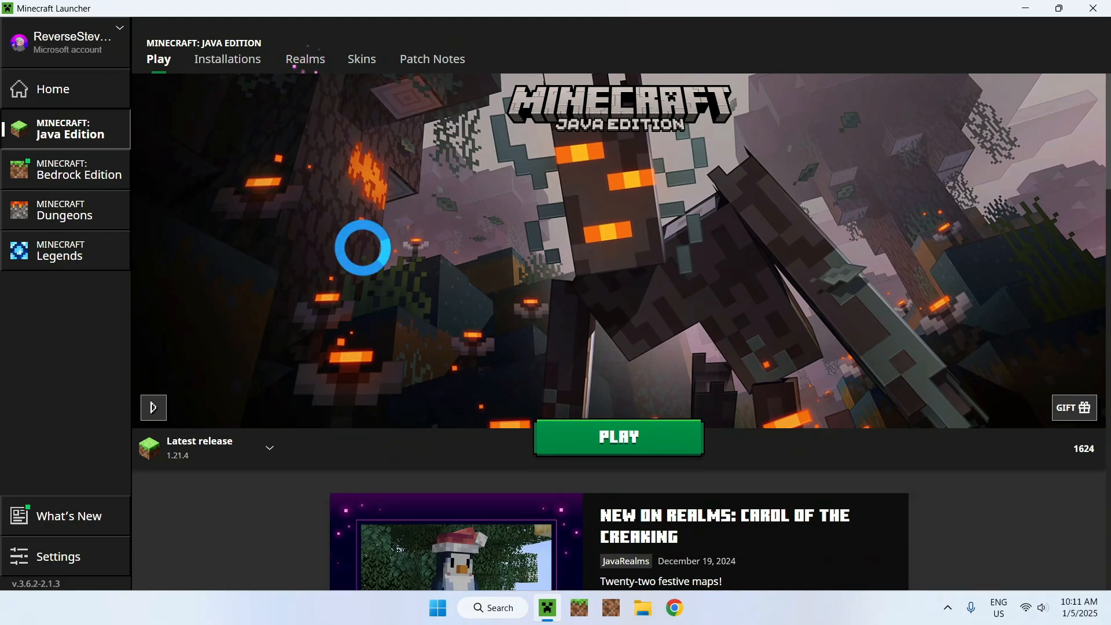
Step: Let the relaunched game reach its title screen and reposition its window over the open launcher
{"action": "left_click", "coordinate": [617, 436]}
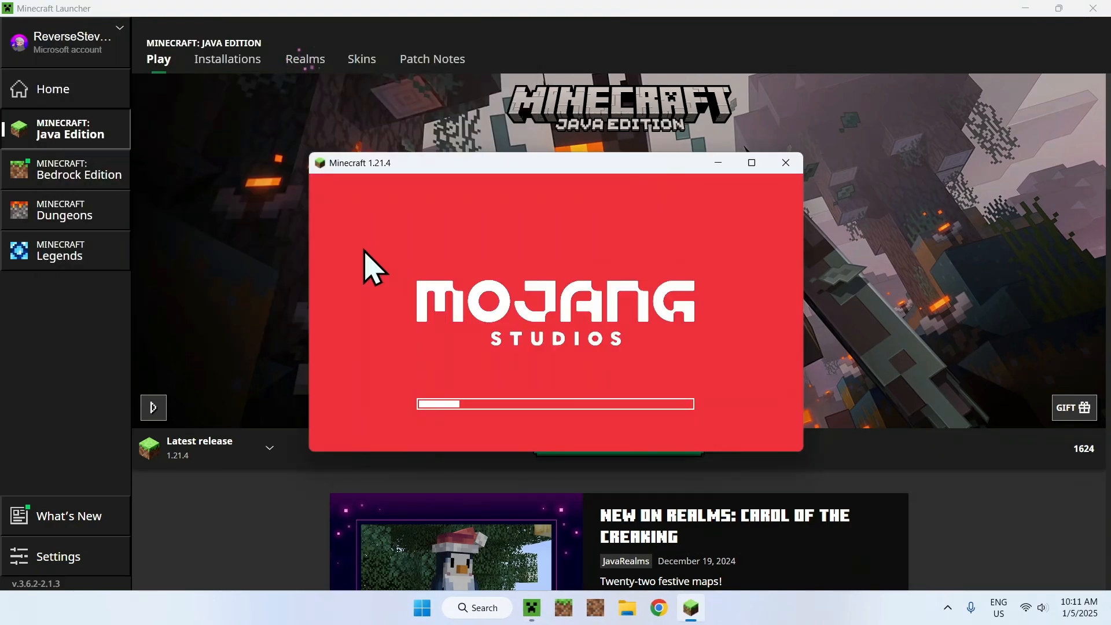
{"action": "mouse_move", "coordinate": [326, 163]}
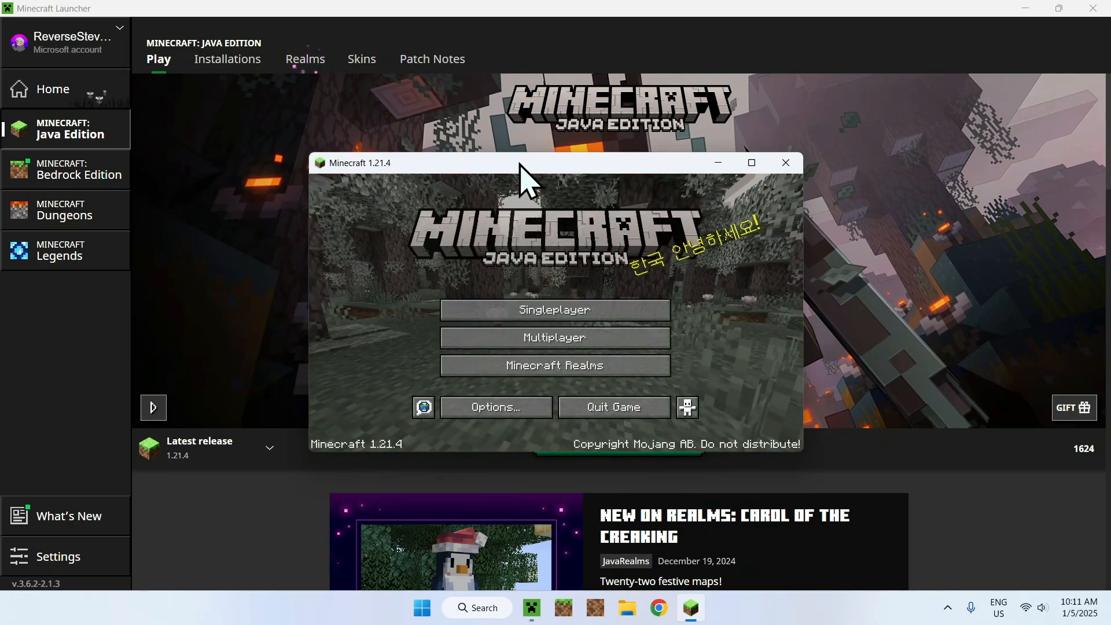
{"action": "left_click_drag", "start_coordinate": [524, 163], "coordinate": [375, 100]}
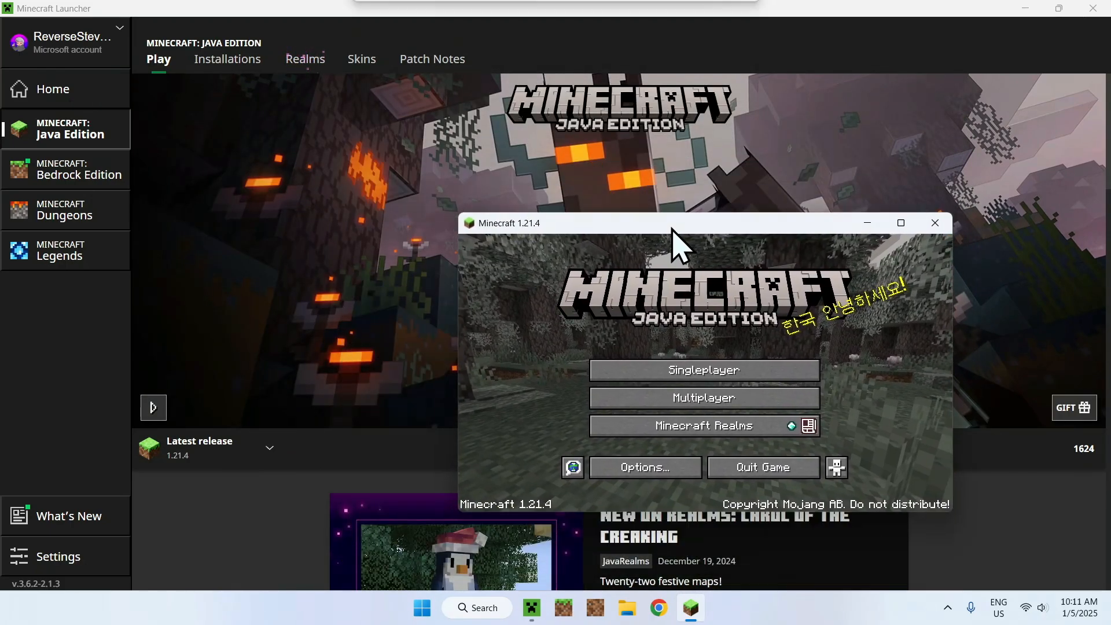
{"action": "left_click_drag", "start_coordinate": [673, 222], "coordinate": [623, 194]}
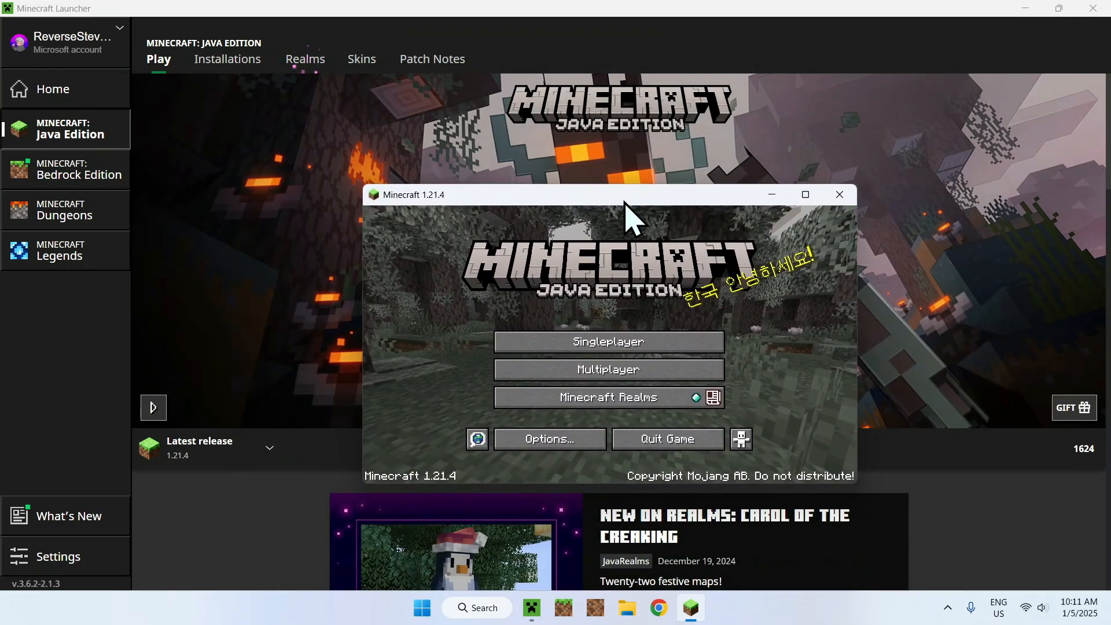
{"action": "left_click_drag", "start_coordinate": [610, 194], "coordinate": [634, 162]}
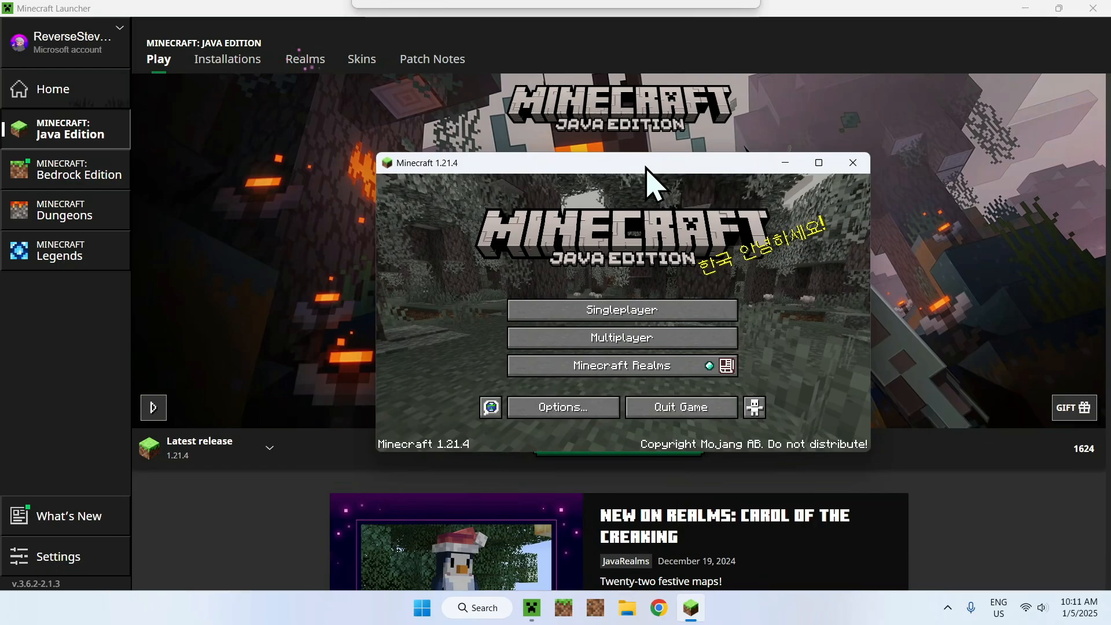